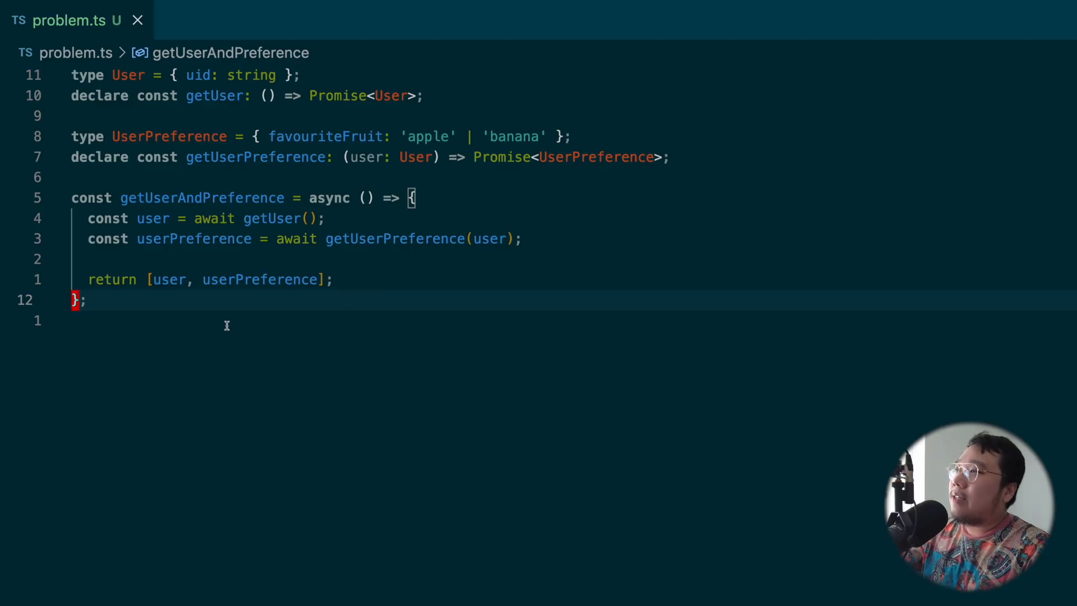
pyautogui.moveTo(220, 227)
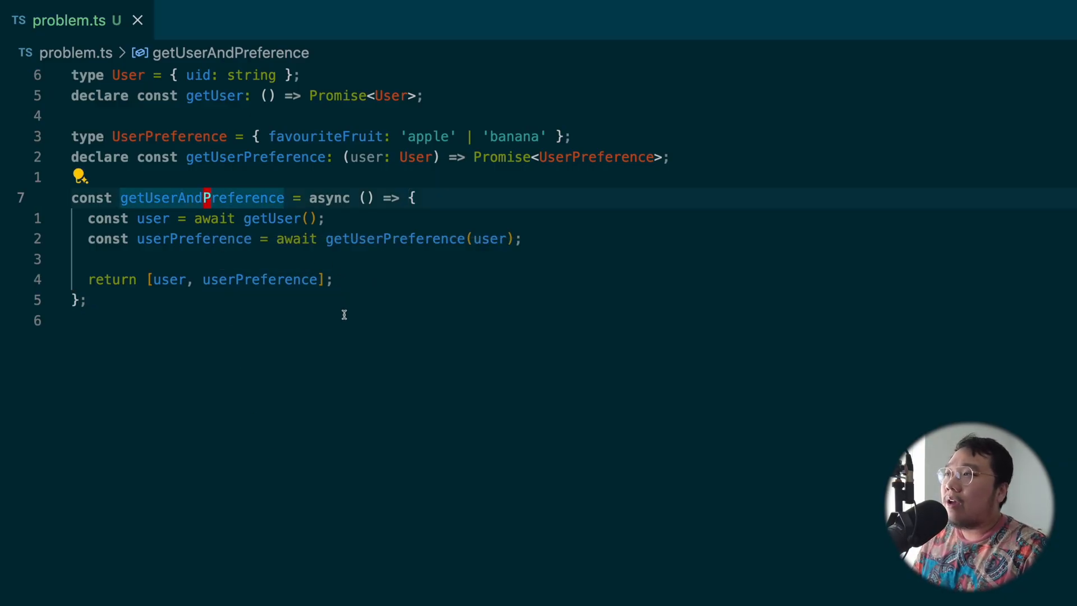
# Step: Point out the getUserPreference call, the returned user/preference array, and the async arrow declaration
pyautogui.click(443, 238)
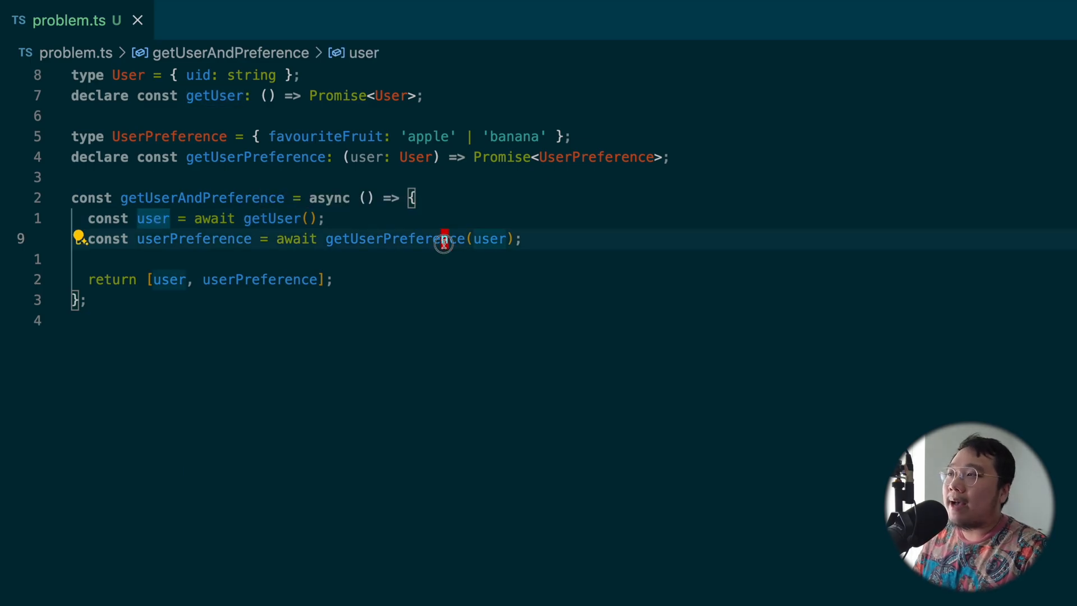
pyautogui.click(194, 238)
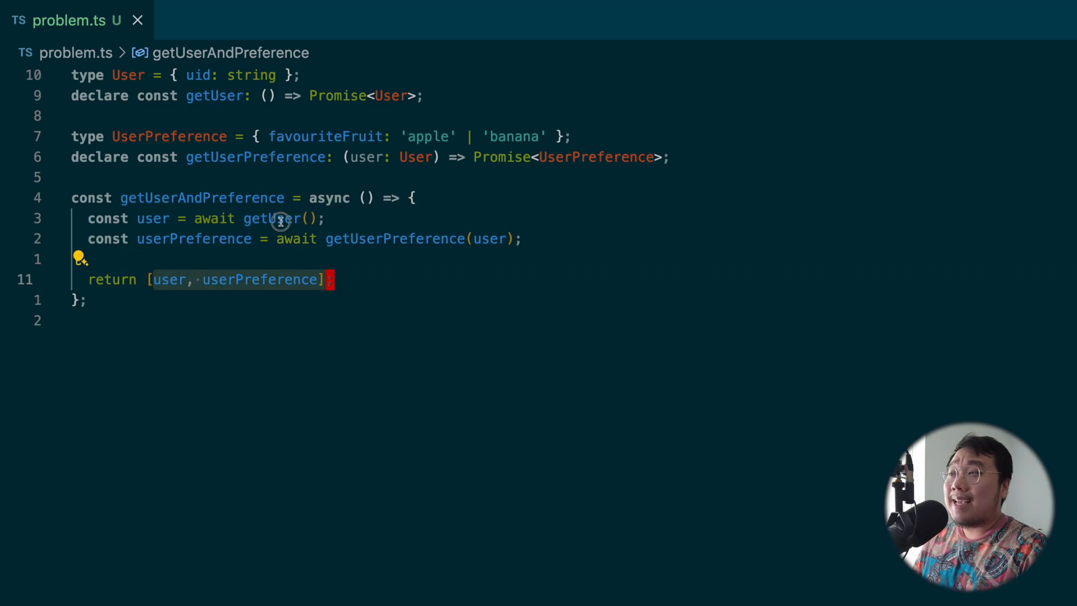
pyautogui.click(384, 239)
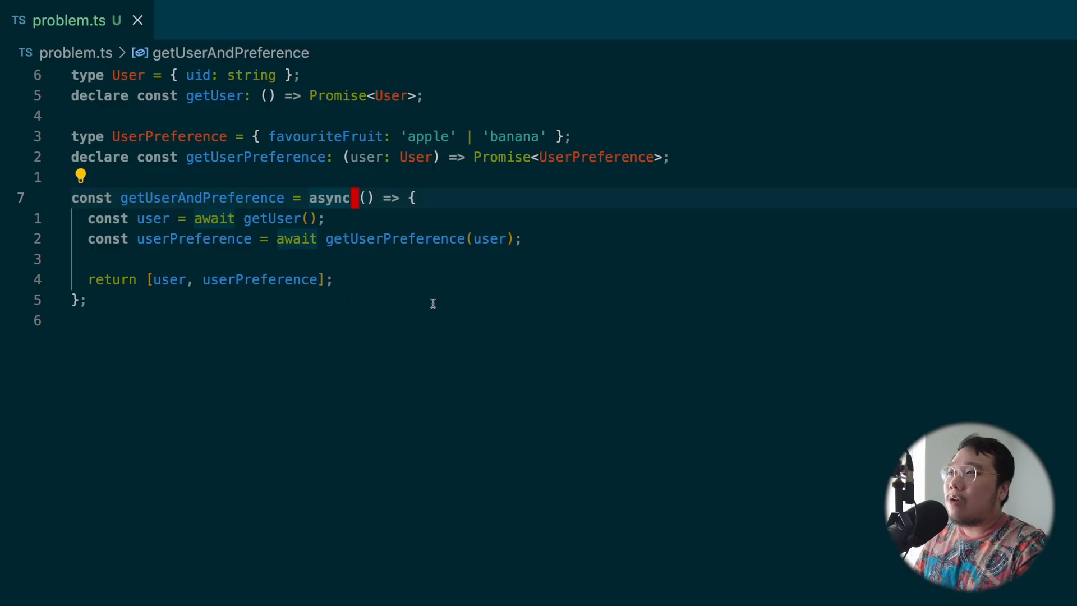
# Step: Wrap the function body in try { } catch (err) with a 'handle errors' comment returning null
pyautogui.write('try {')
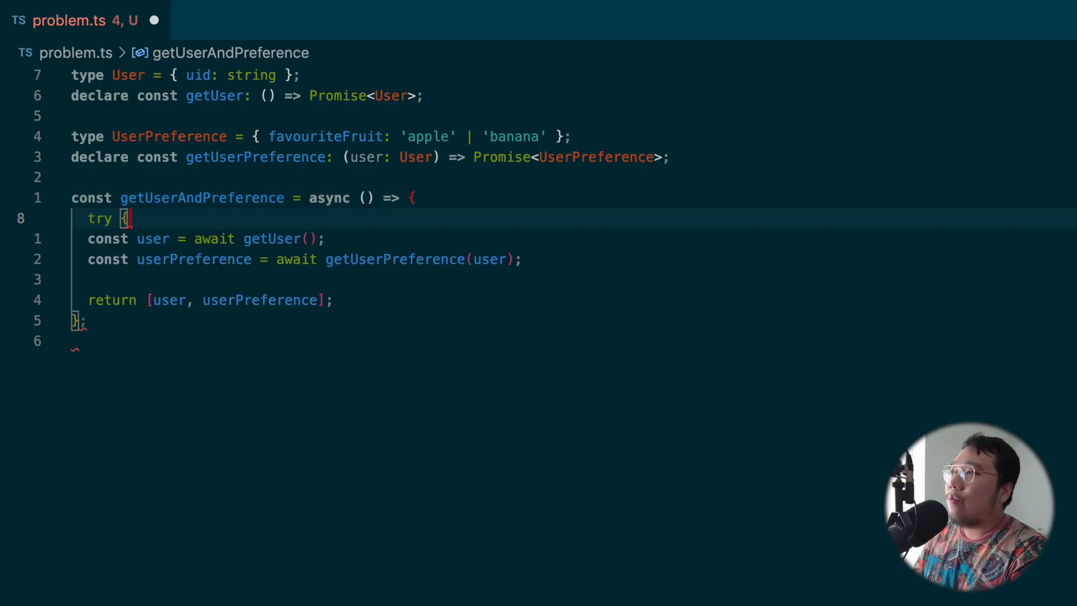
pyautogui.write('} catch (err) {')
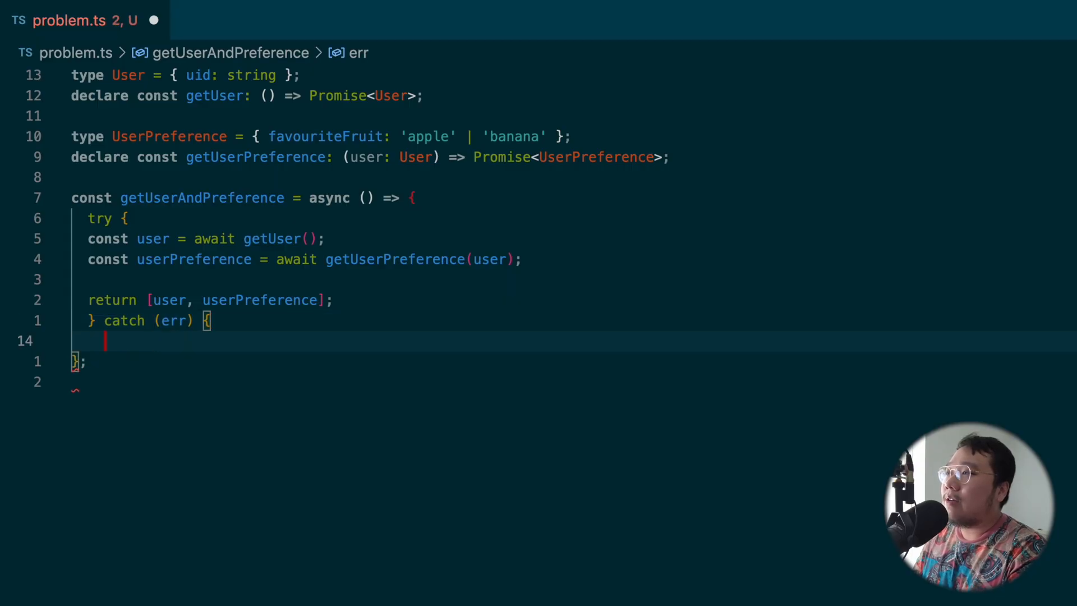
pyautogui.write('// handl')
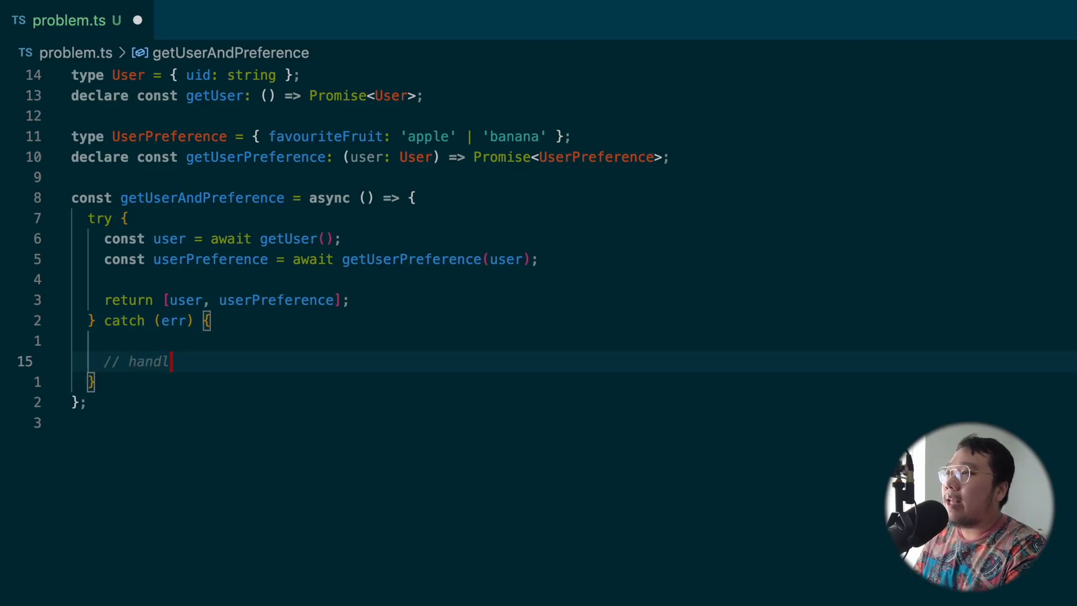
pyautogui.write('return null;')
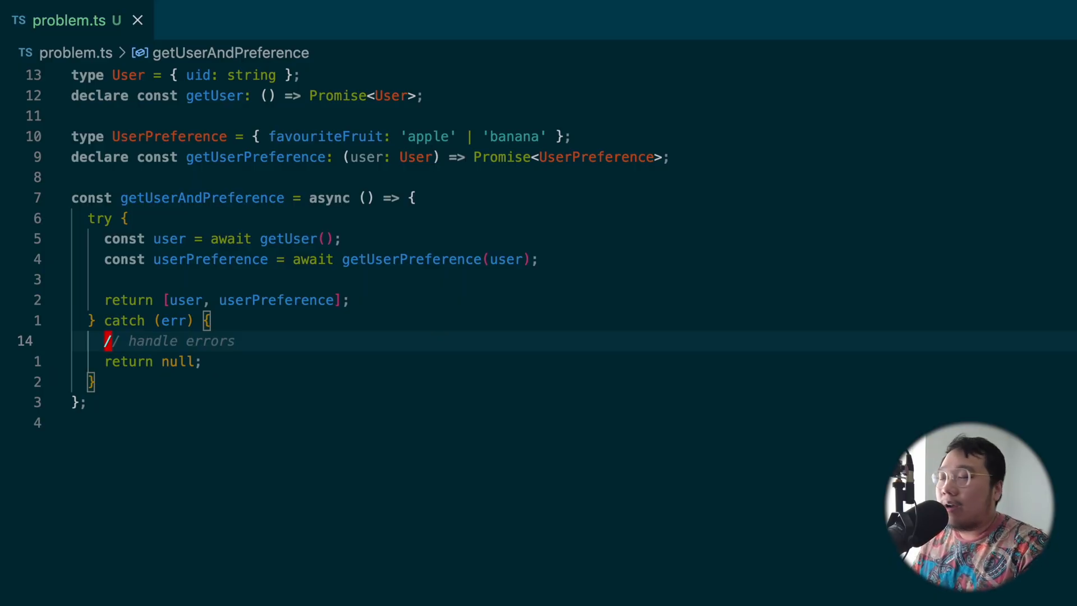
pyautogui.doubleClick(172, 320)
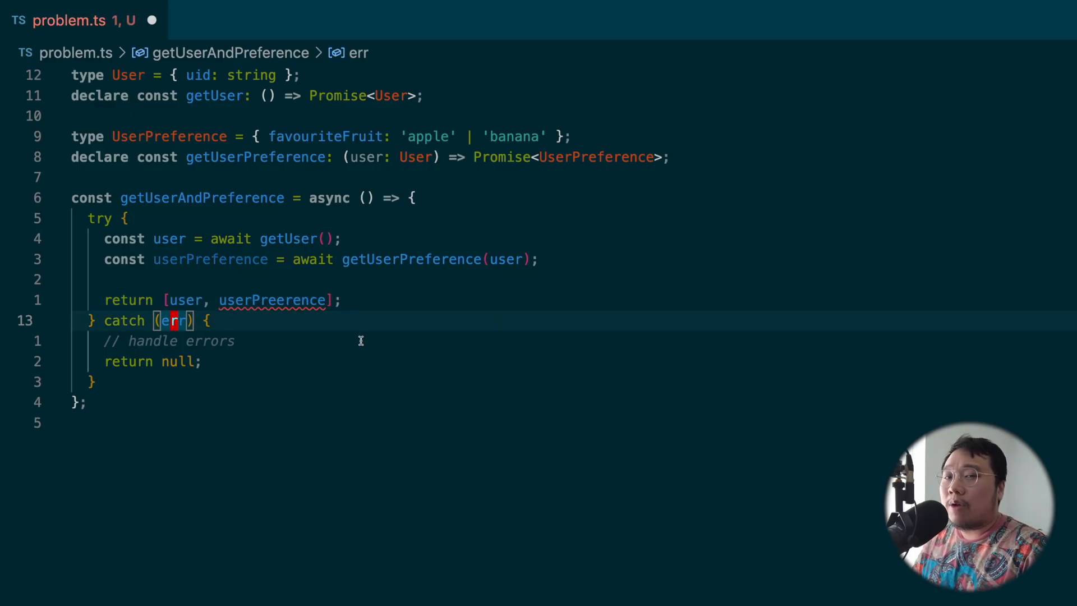
pyautogui.moveTo(354, 330)
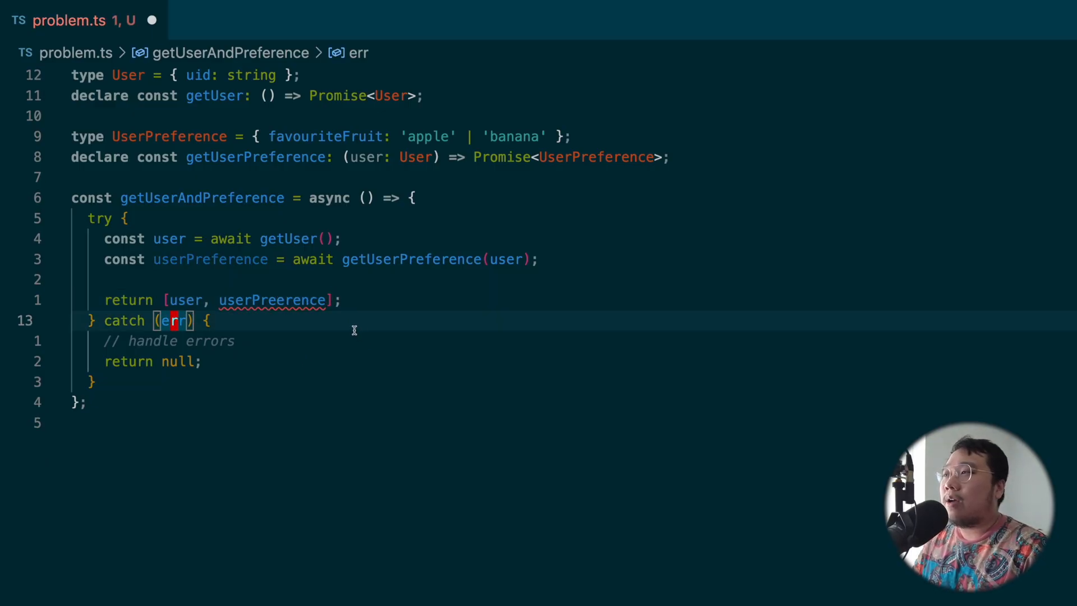
pyautogui.moveTo(276, 330)
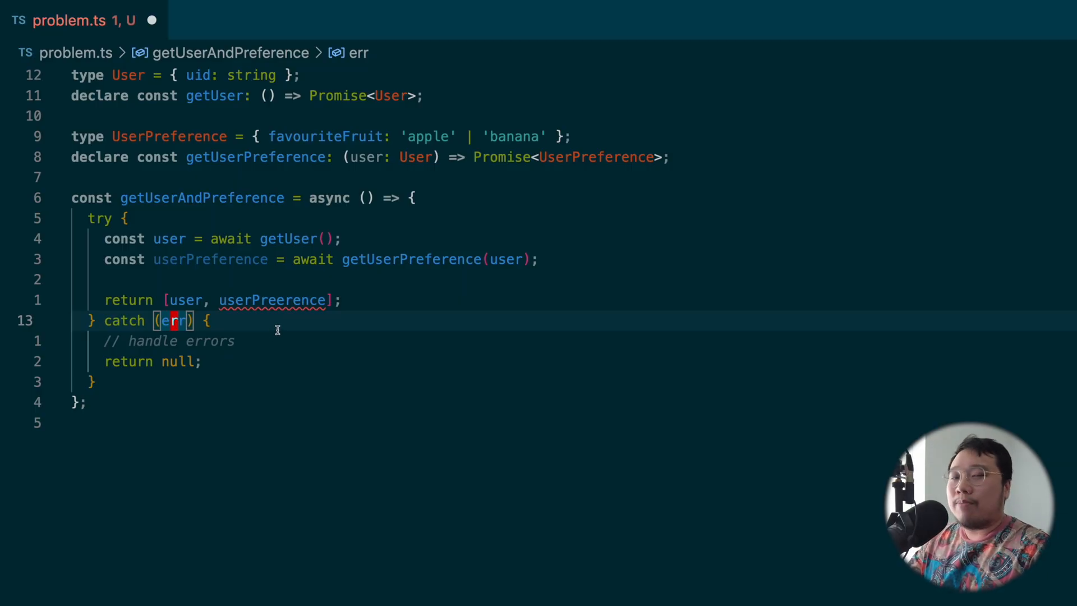
# Step: Insert a '// ....' placeholder comment on a new line below the userPreference line
pyautogui.press('Enter')
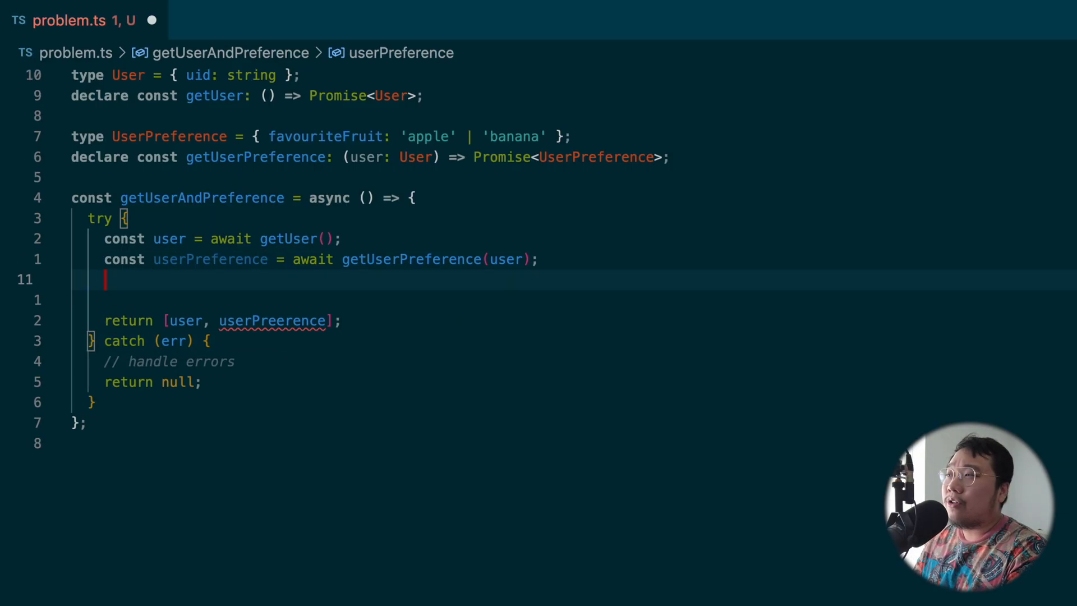
pyautogui.write('// ....')
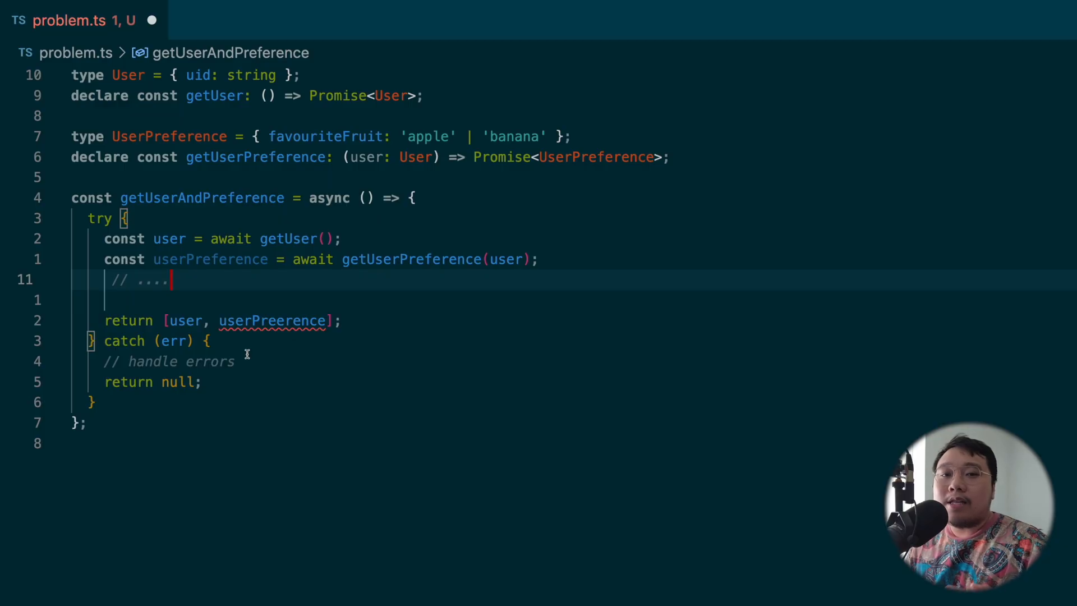
pyautogui.moveTo(219, 440)
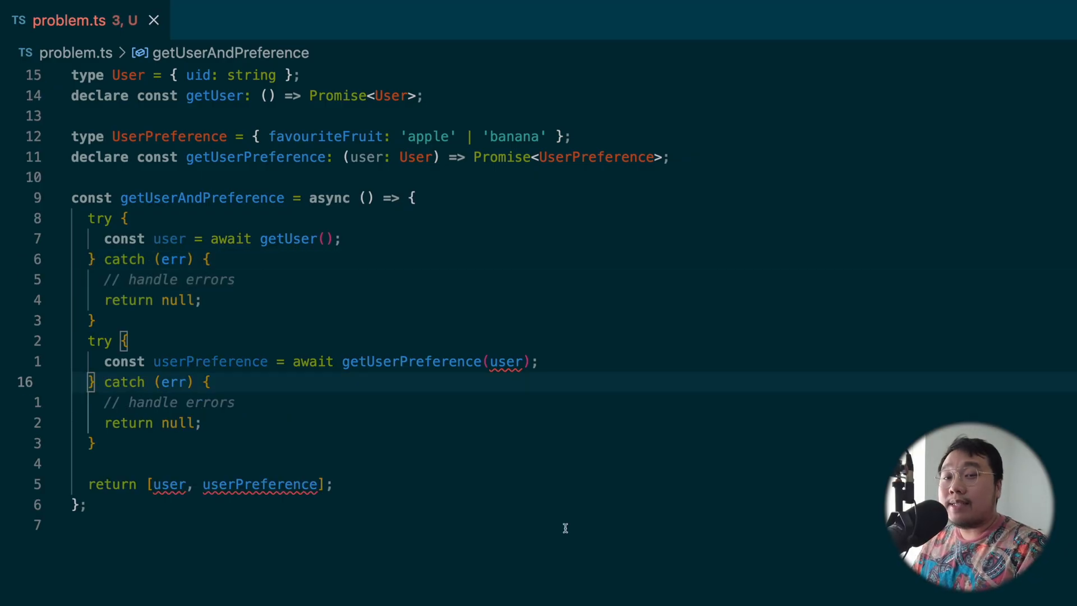
pyautogui.moveTo(169, 484)
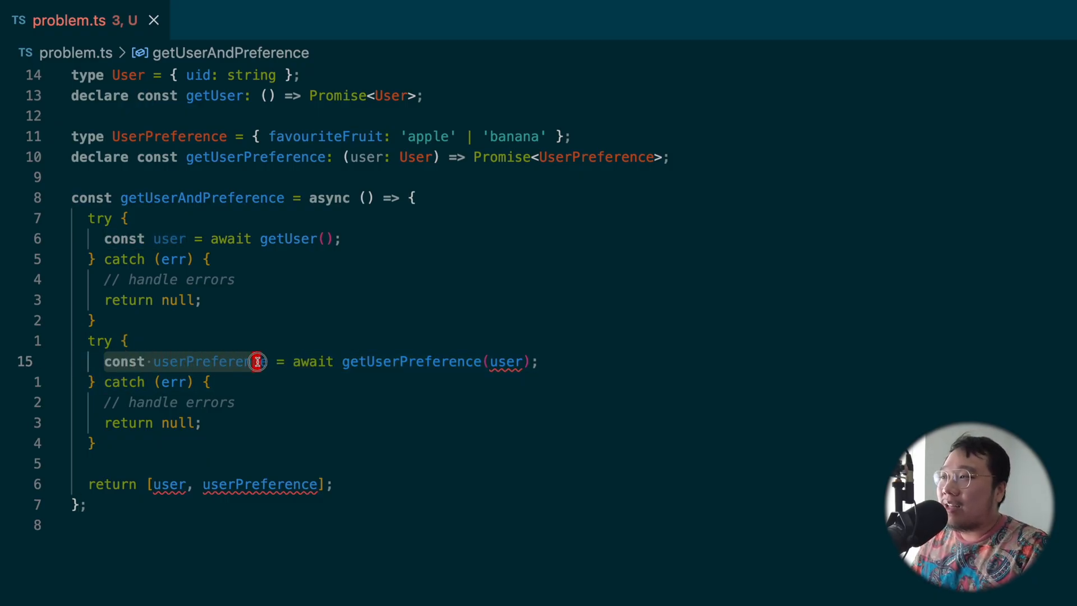
pyautogui.moveTo(199, 361)
pyautogui.write('let user')
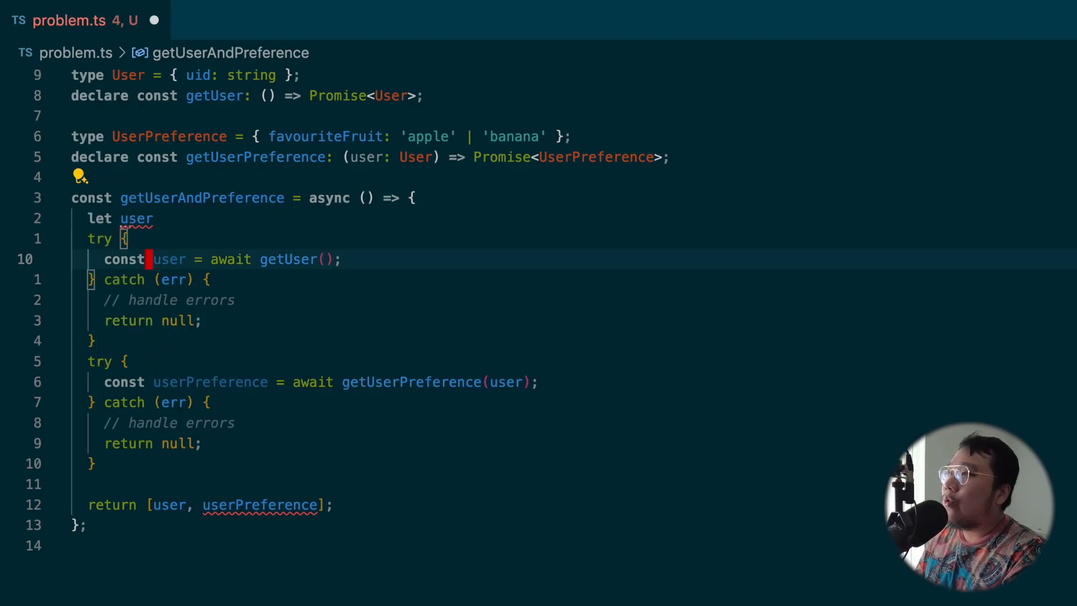
# Step: Drop const from the user assignment and declare let userPreference above the second try
pyautogui.press('Backspace')
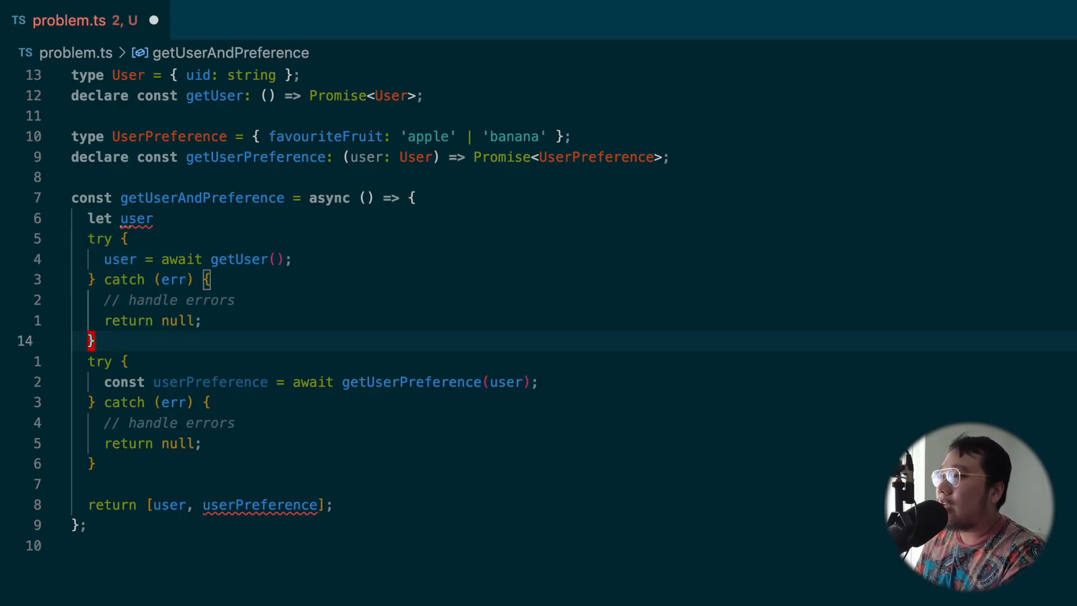
pyautogui.write('let userPreference')
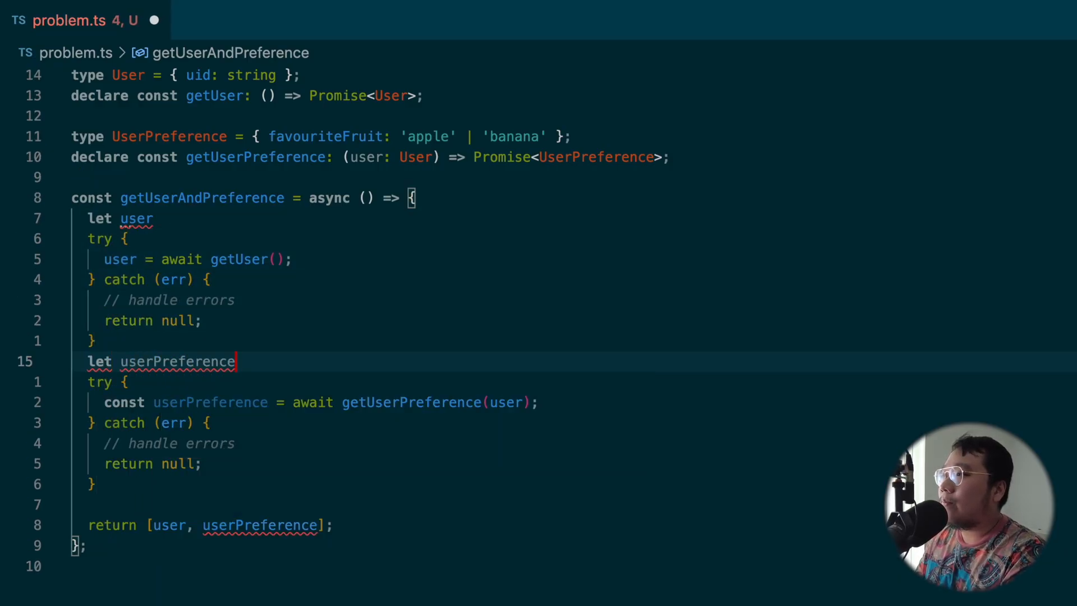
pyautogui.write('userPreference;')
pyautogui.click(121, 219)
pyautogui.write(': User;')
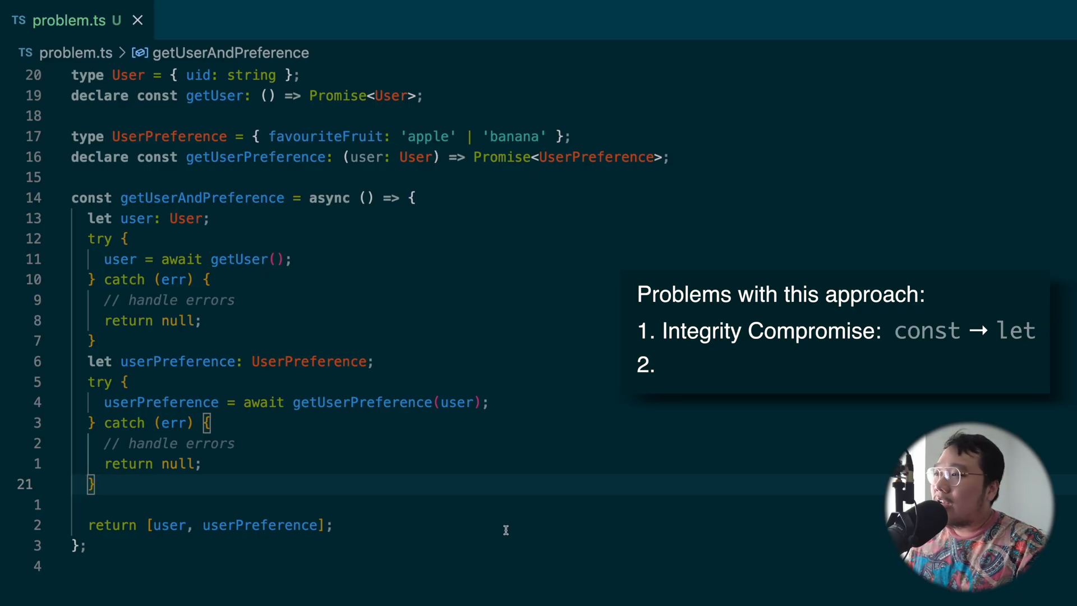
# Step: Add a line after the second try/catch and set getUserPreference's return type to number
pyautogui.press('Enter')
pyautogui.write('// ...')
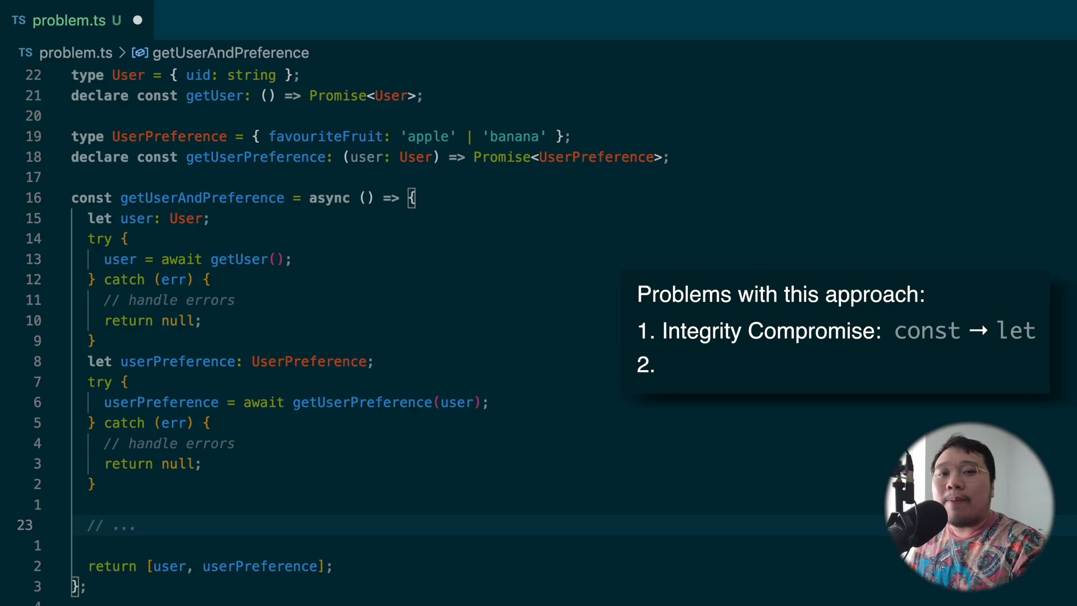
pyautogui.click(137, 525)
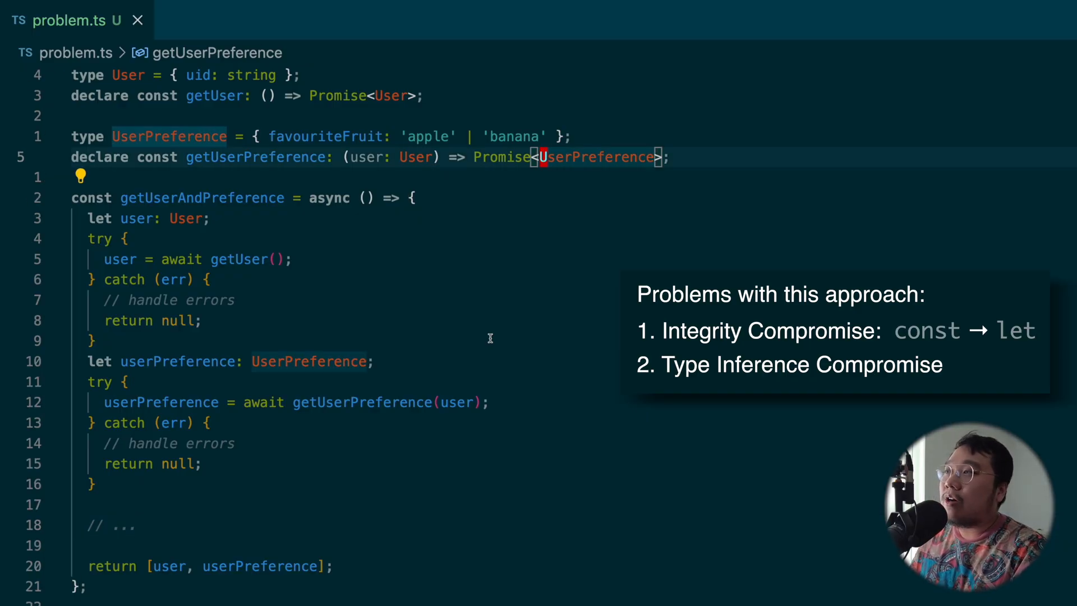
pyautogui.write('numb')
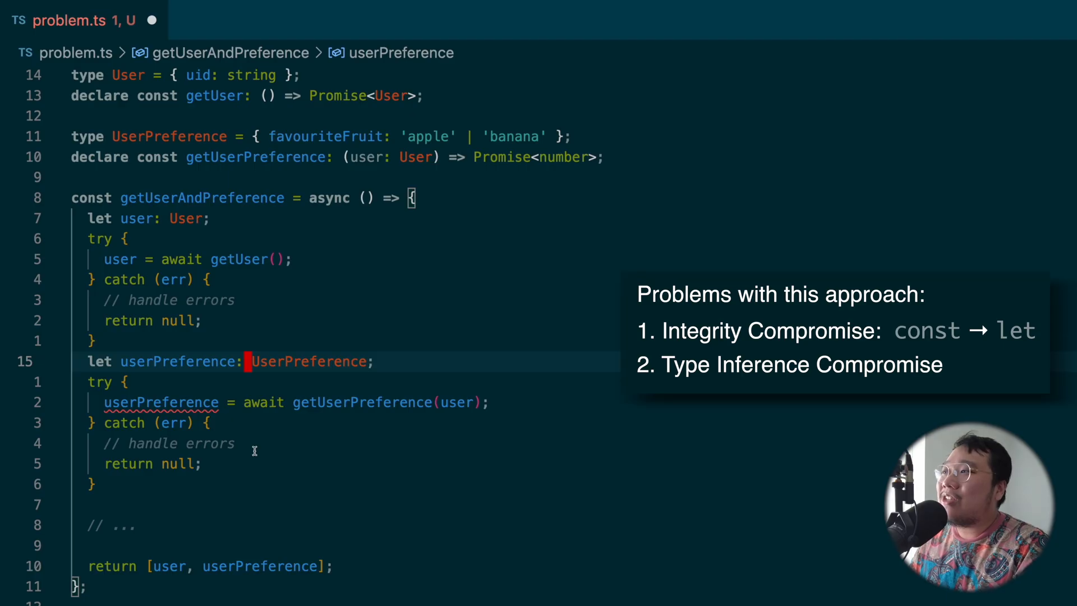
pyautogui.write('number')
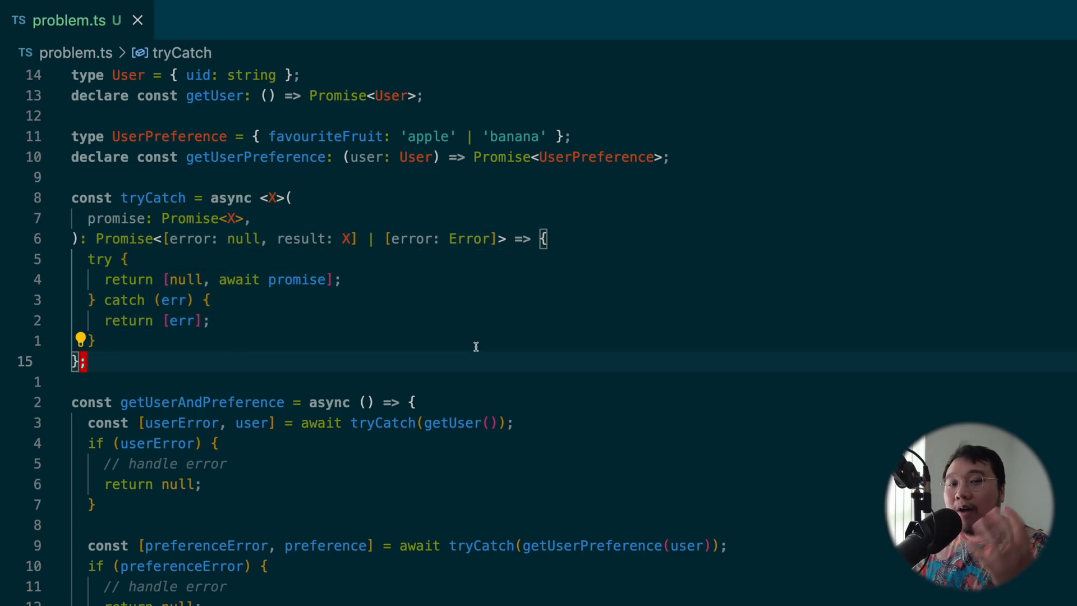
pyautogui.moveTo(431, 242)
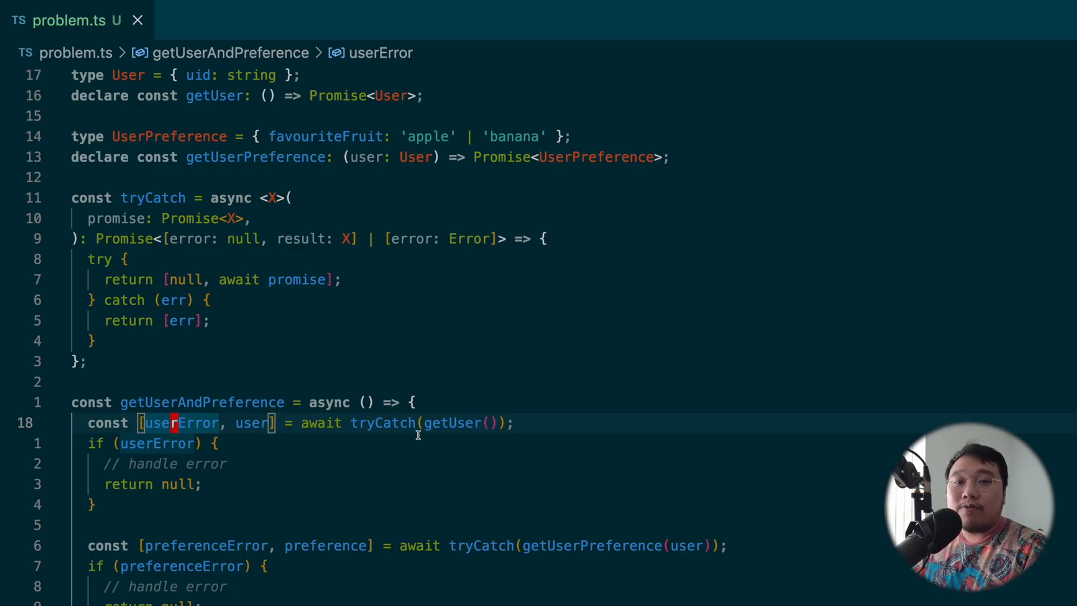
pyautogui.click(250, 422)
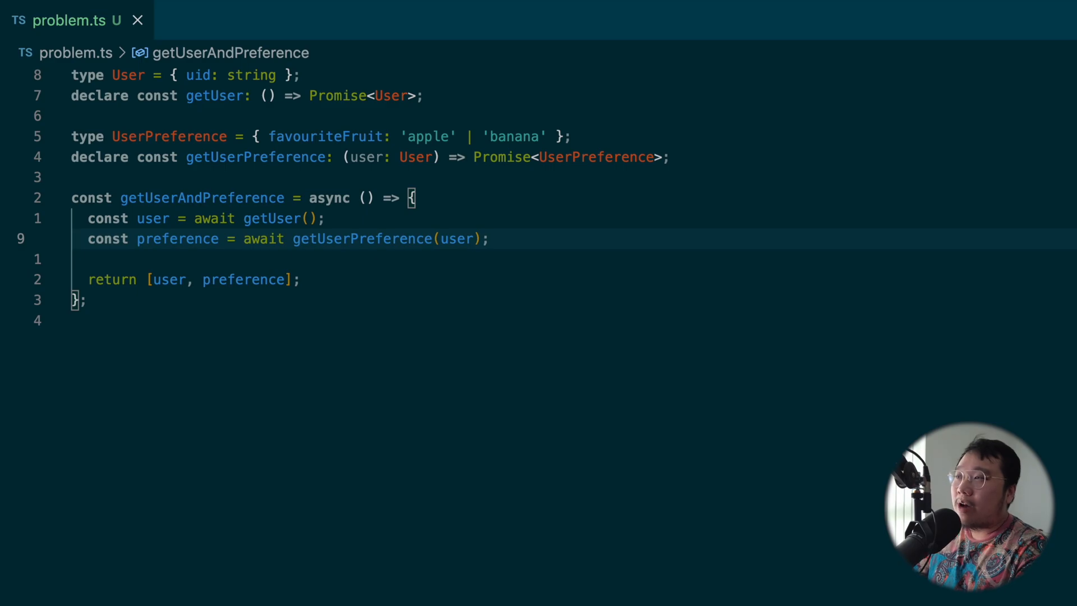
# Step: Wrap getUser in an awaited async IIFE that returns its result, beginning a try block inside
pyautogui.write('(async')
pyautogui.write('})')
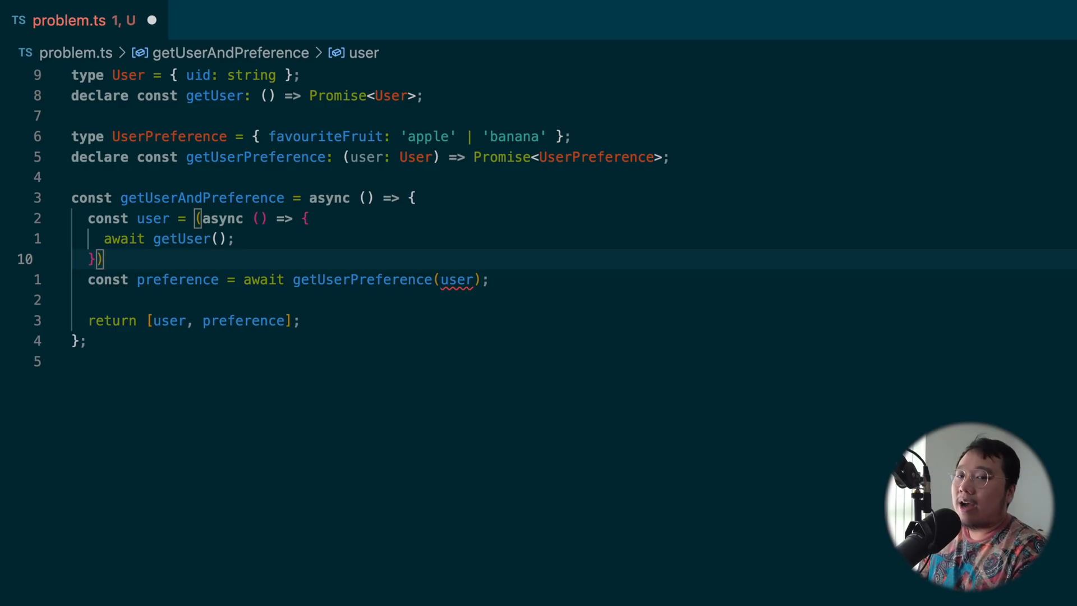
pyautogui.write('()')
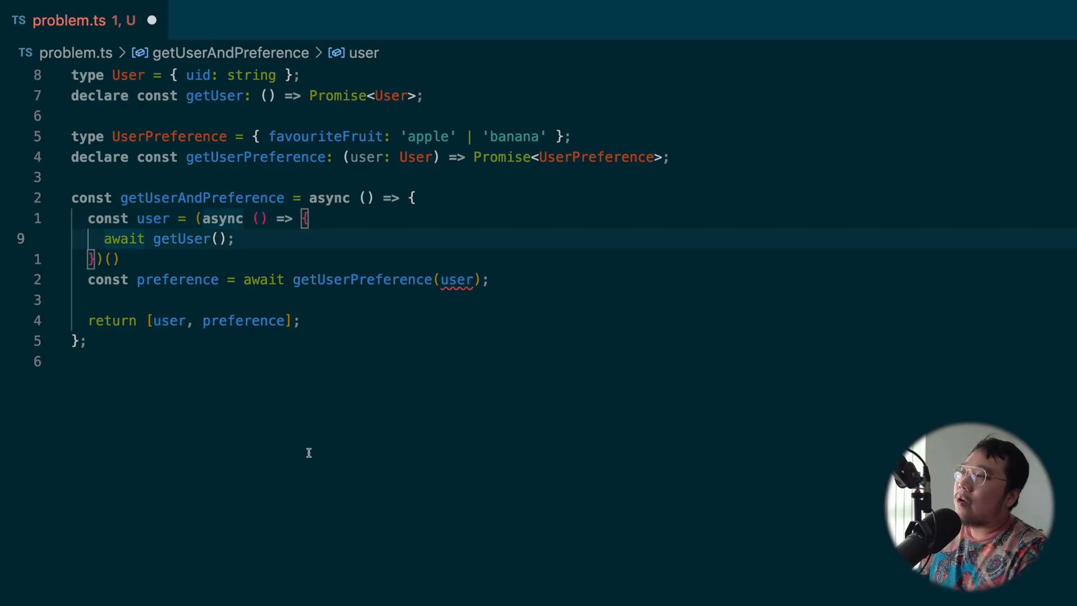
pyautogui.write('return')
pyautogui.click(202, 219)
pyautogui.write(' awai')
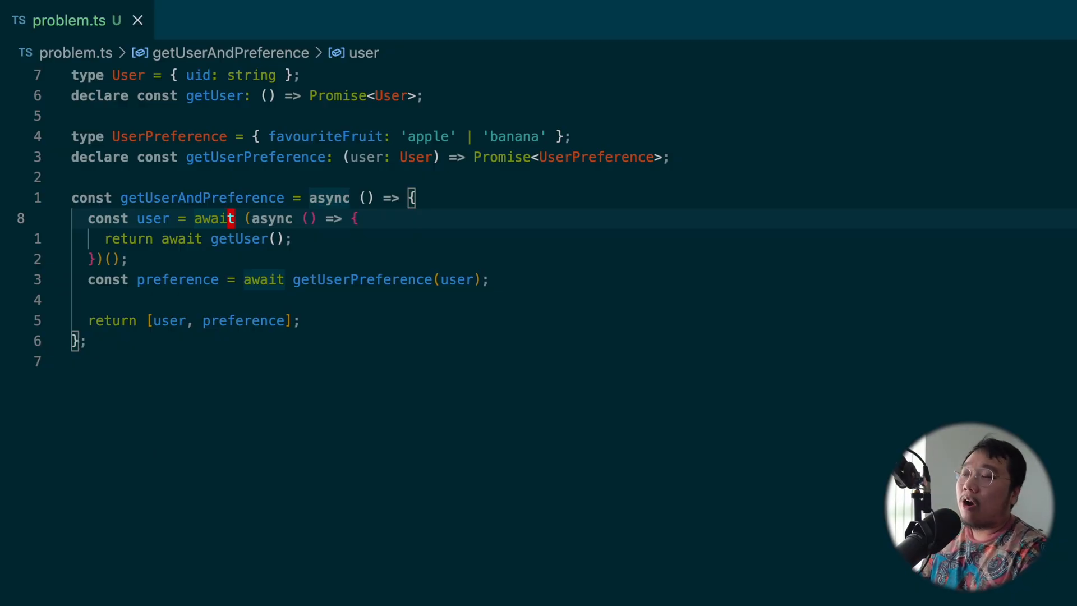
pyautogui.write('try {')
pyautogui.write('} catch')
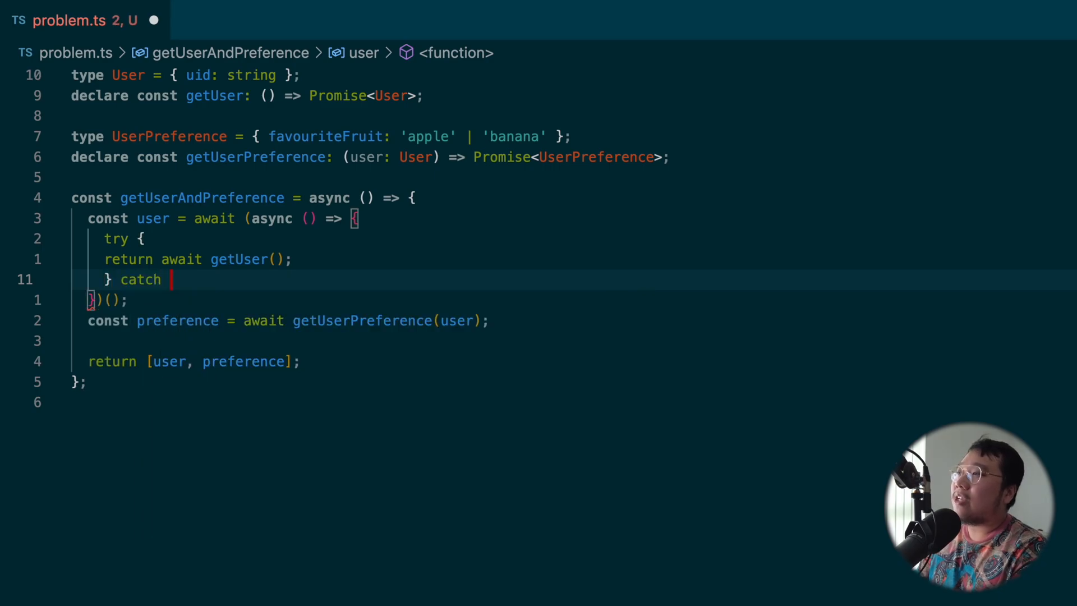
# Step: Add catch (err) to the user IIFE, then an if (user === null) return null guard
pyautogui.write('(err) {')
pyautogui.write('return null;')
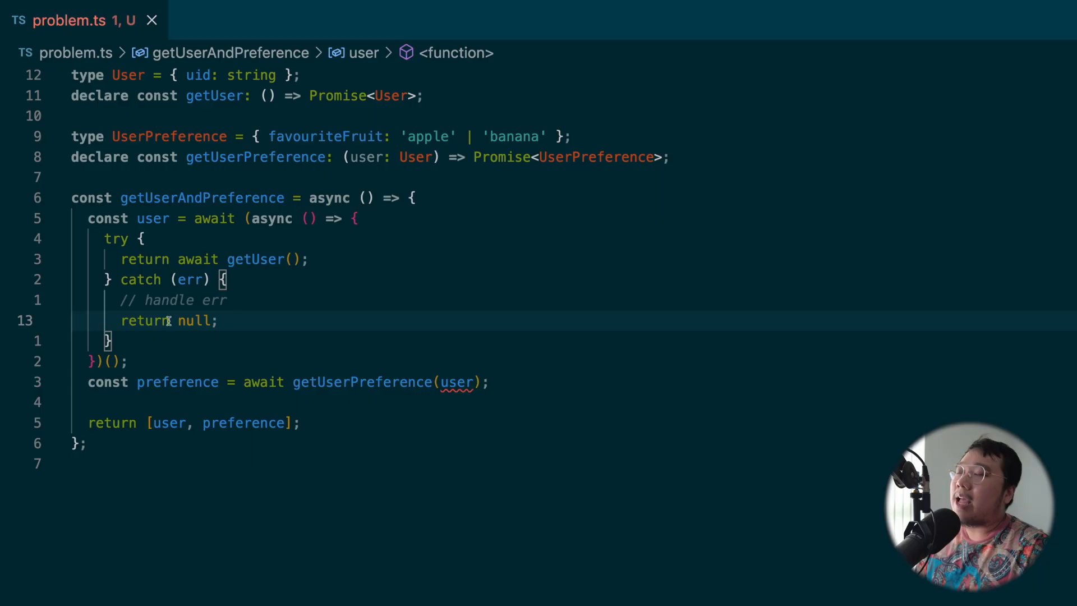
pyautogui.press('Enter')
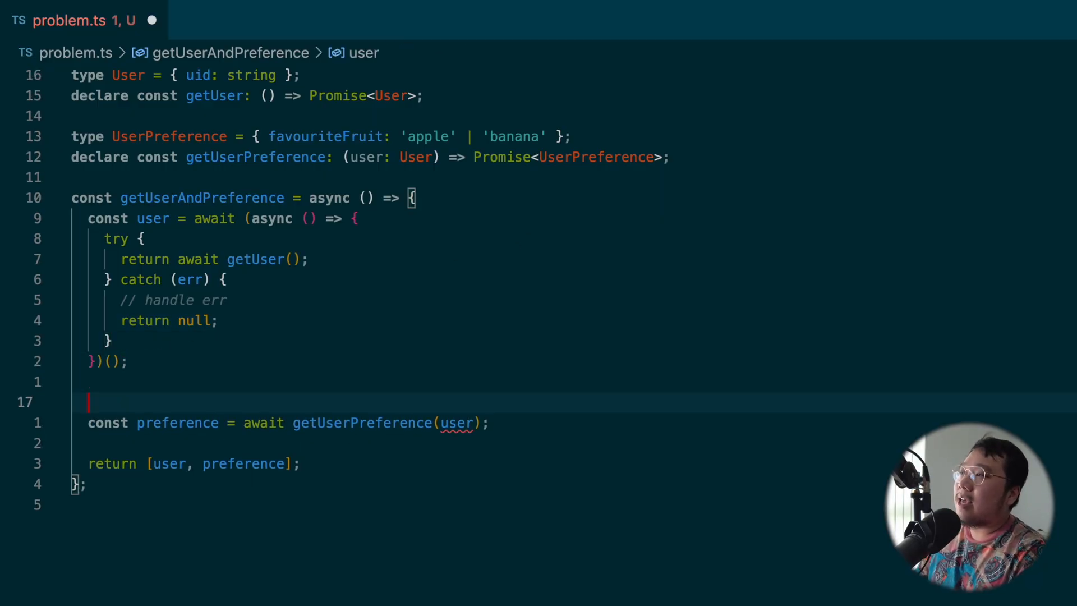
pyautogui.write('if (')
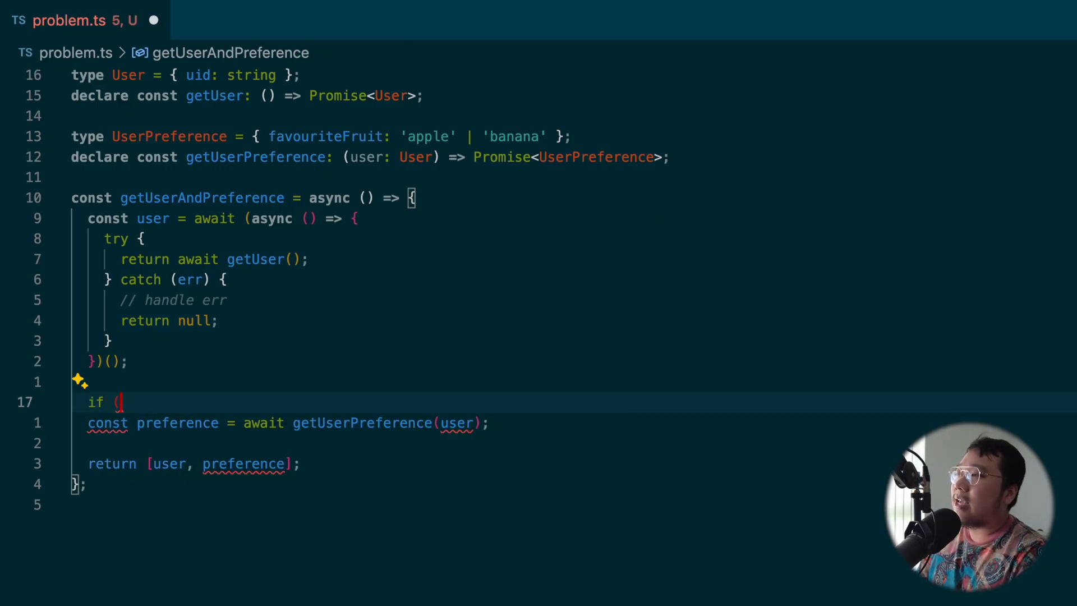
pyautogui.write('user === null)')
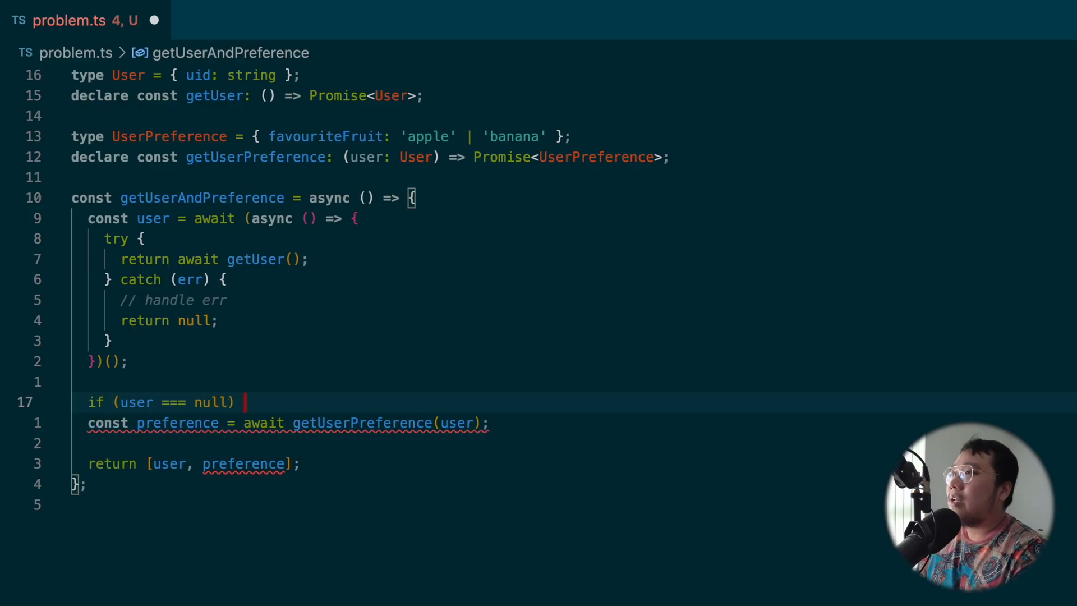
pyautogui.write('return null')
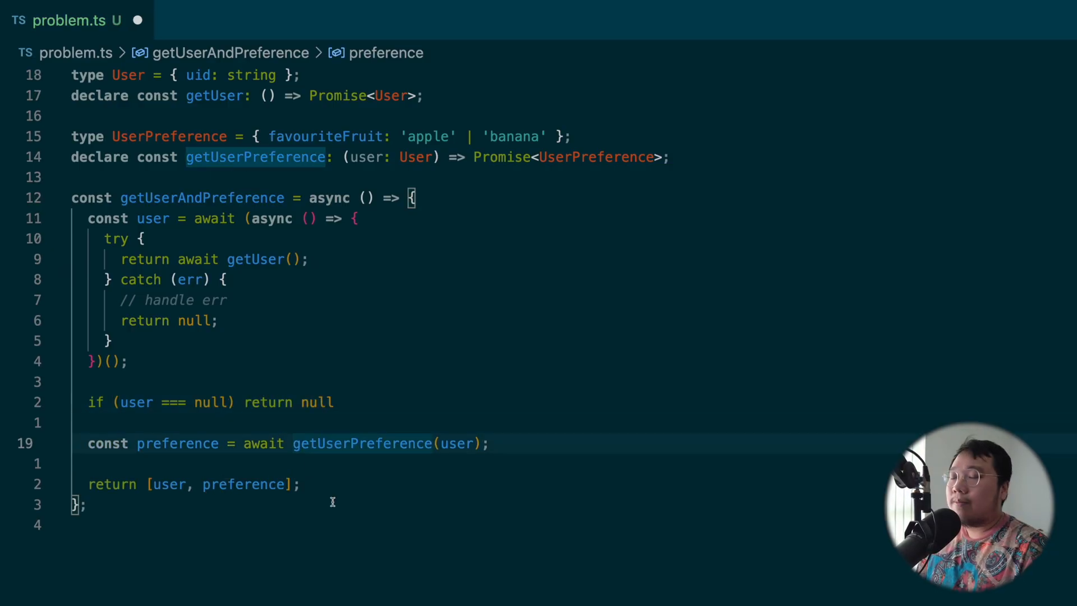
pyautogui.moveTo(318, 443)
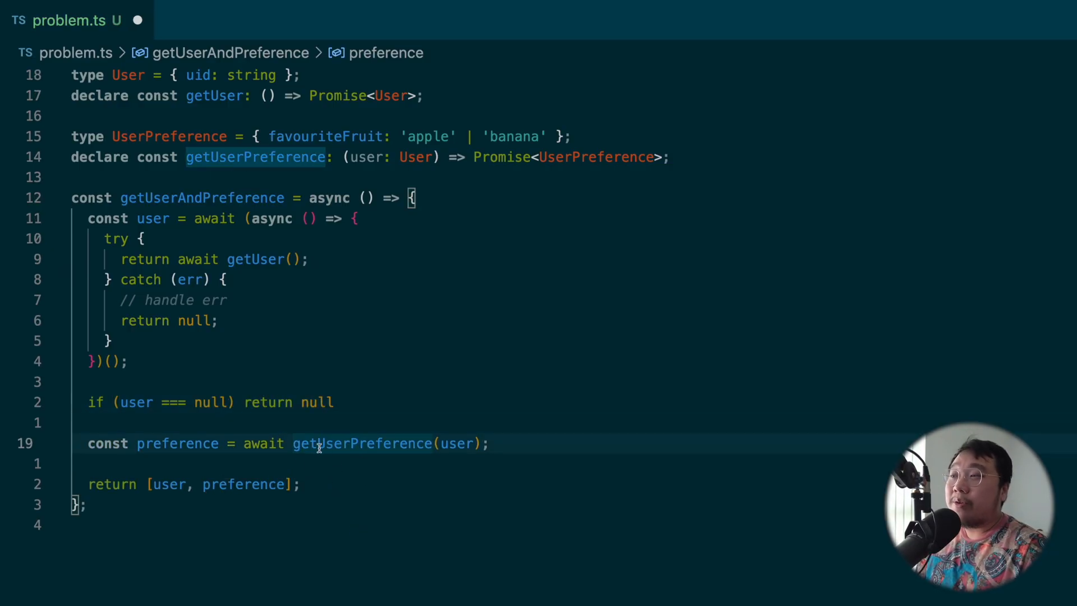
pyautogui.write('(await')
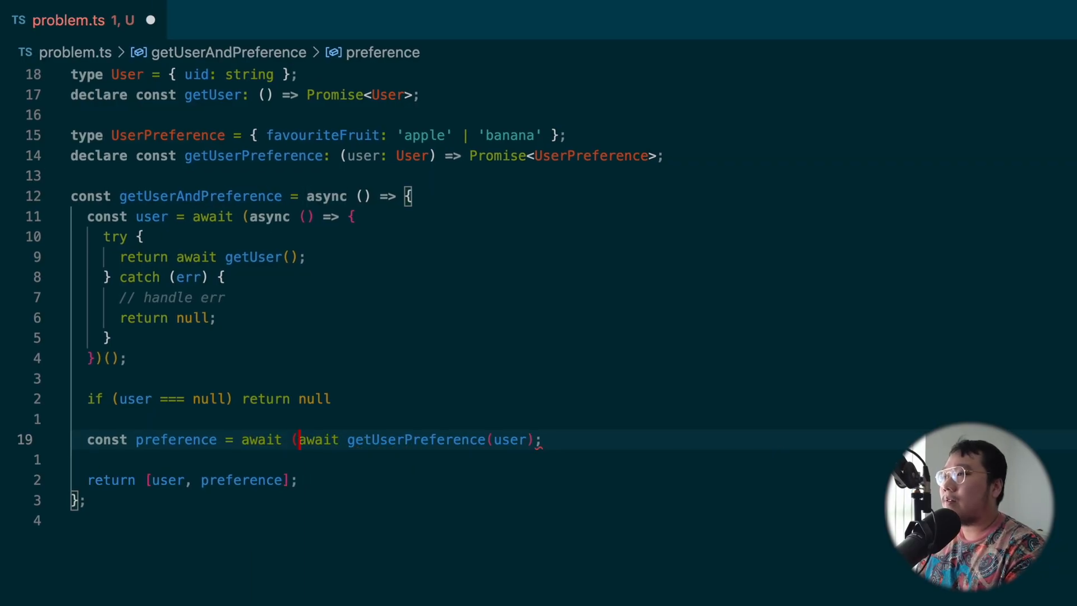
pyautogui.write('cat')
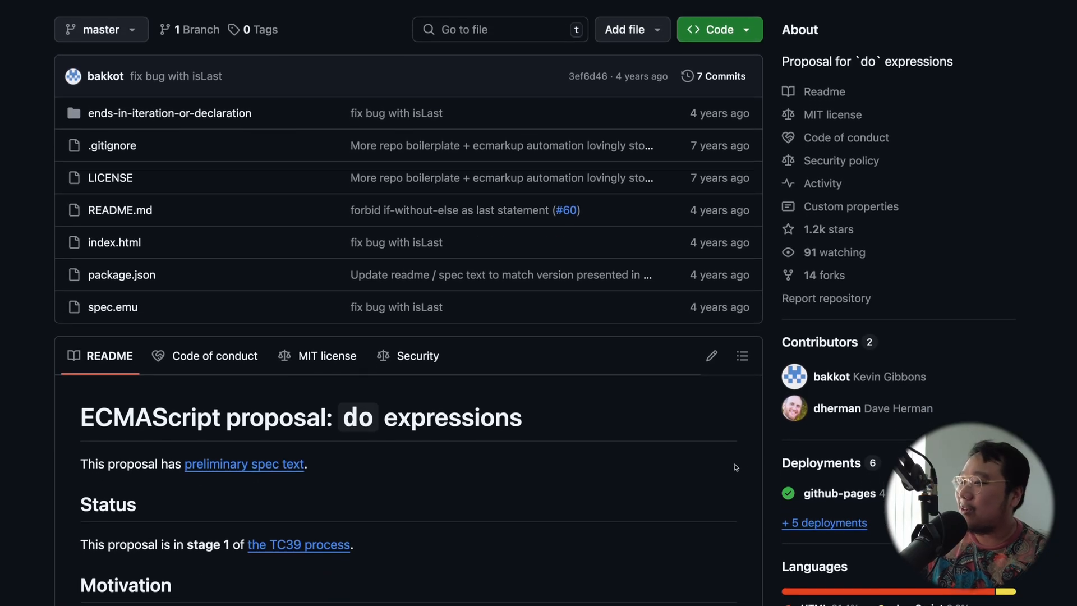
# Step: Scroll the do-expressions README past its examples down to the Limitations section
pyautogui.scroll(-3)
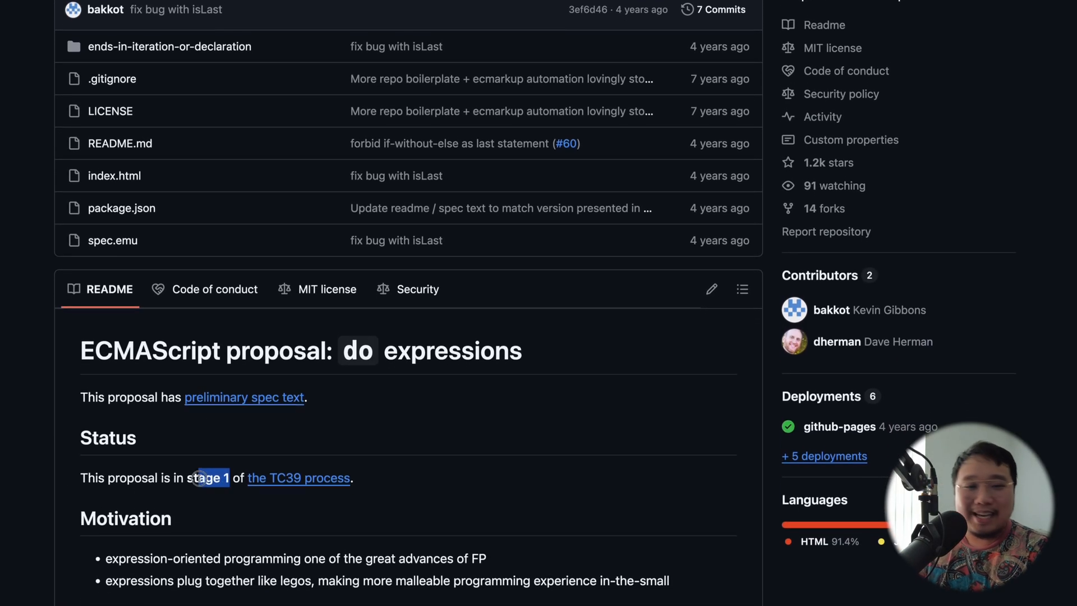
pyautogui.scroll(-3)
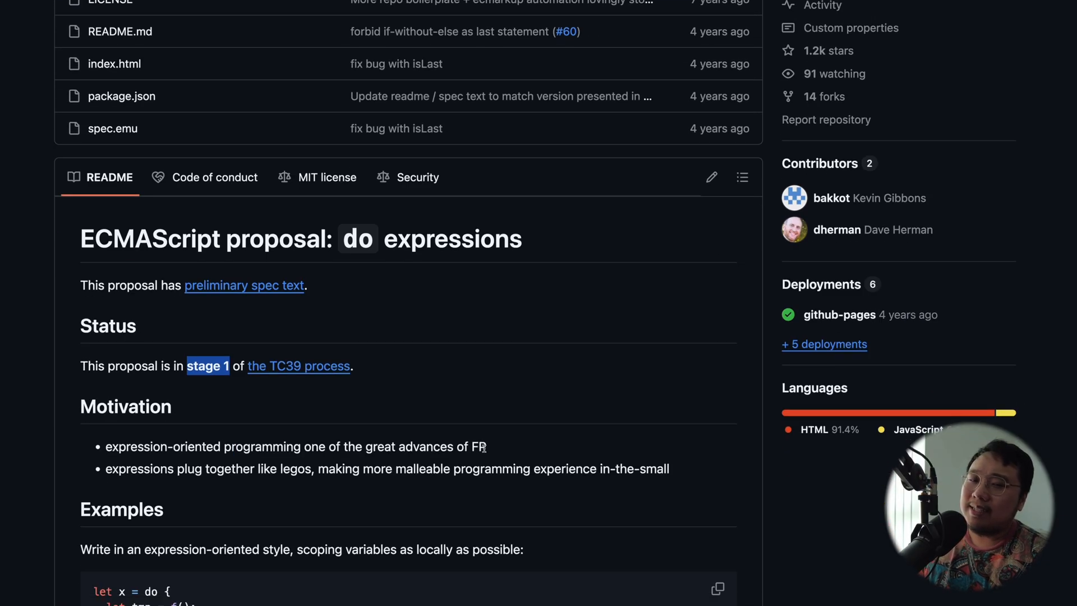
pyautogui.scroll(-3)
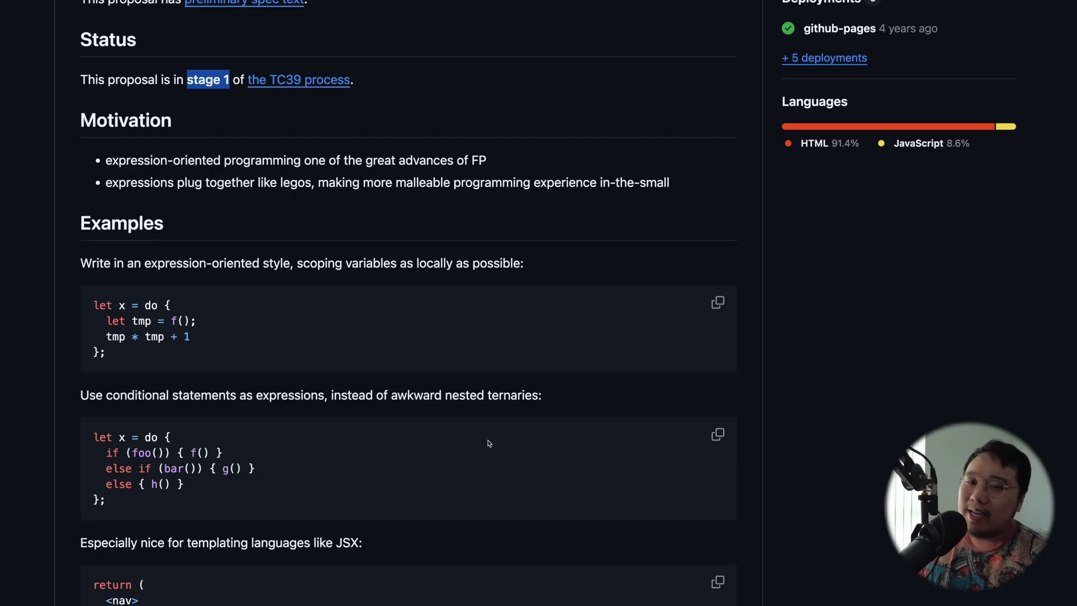
pyautogui.scroll(-3)
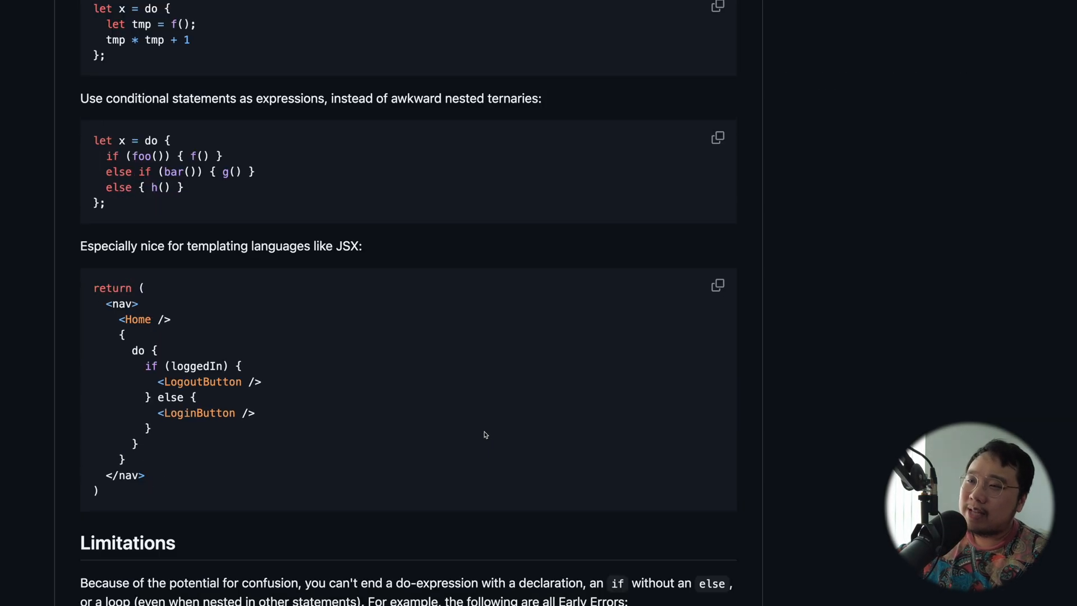
pyautogui.scroll(-3)
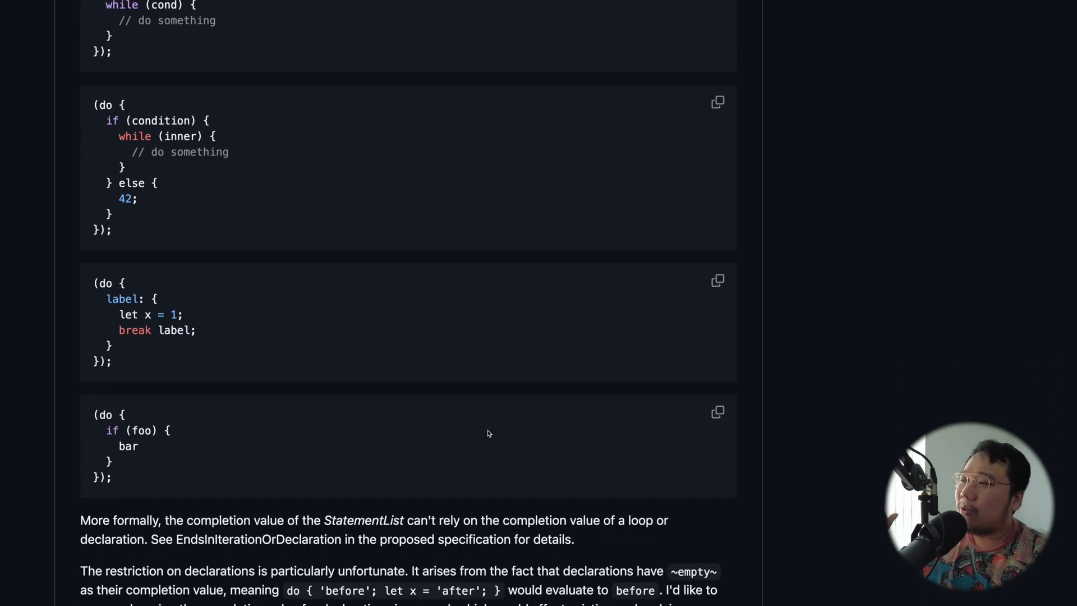